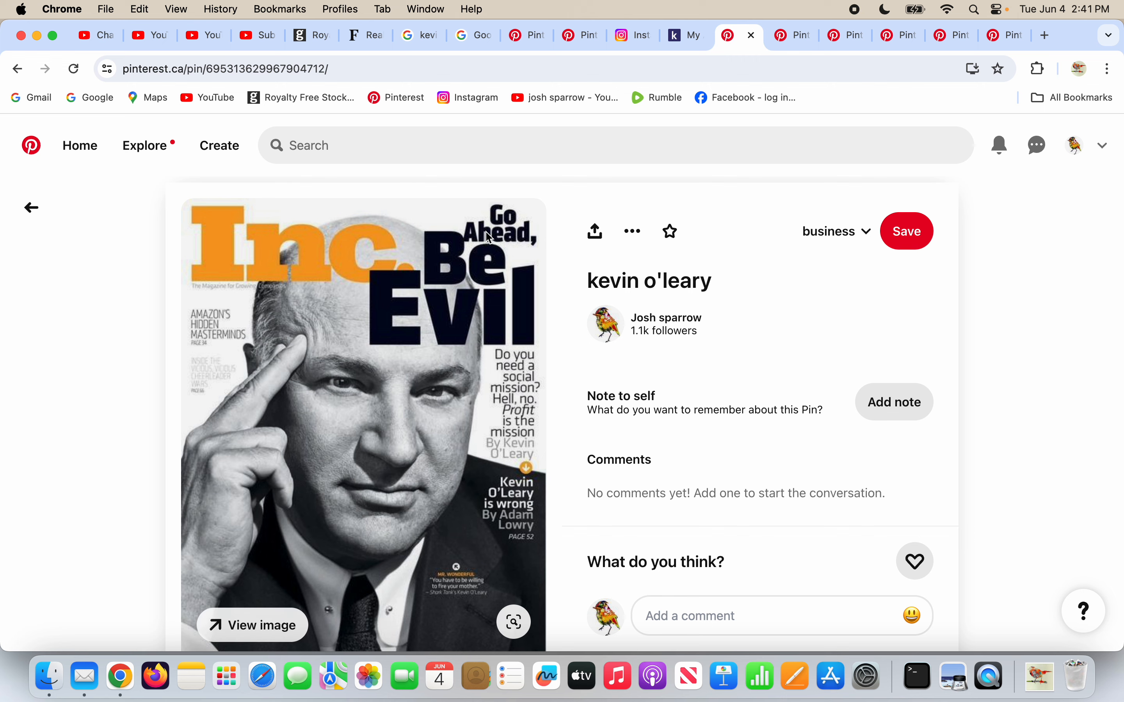
pyautogui.moveTo(738, 380)
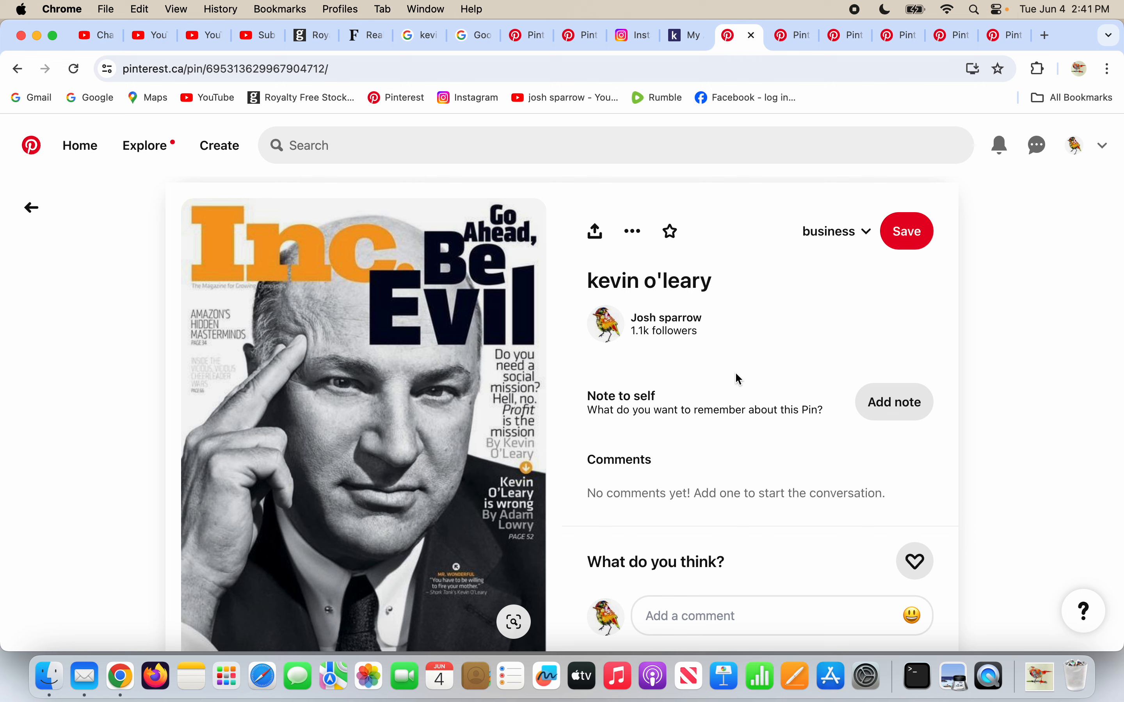
# Advance through the investing pin to the Getty photo of Kevin O'Leary in a chef's outfit.
pyautogui.click(788, 35)
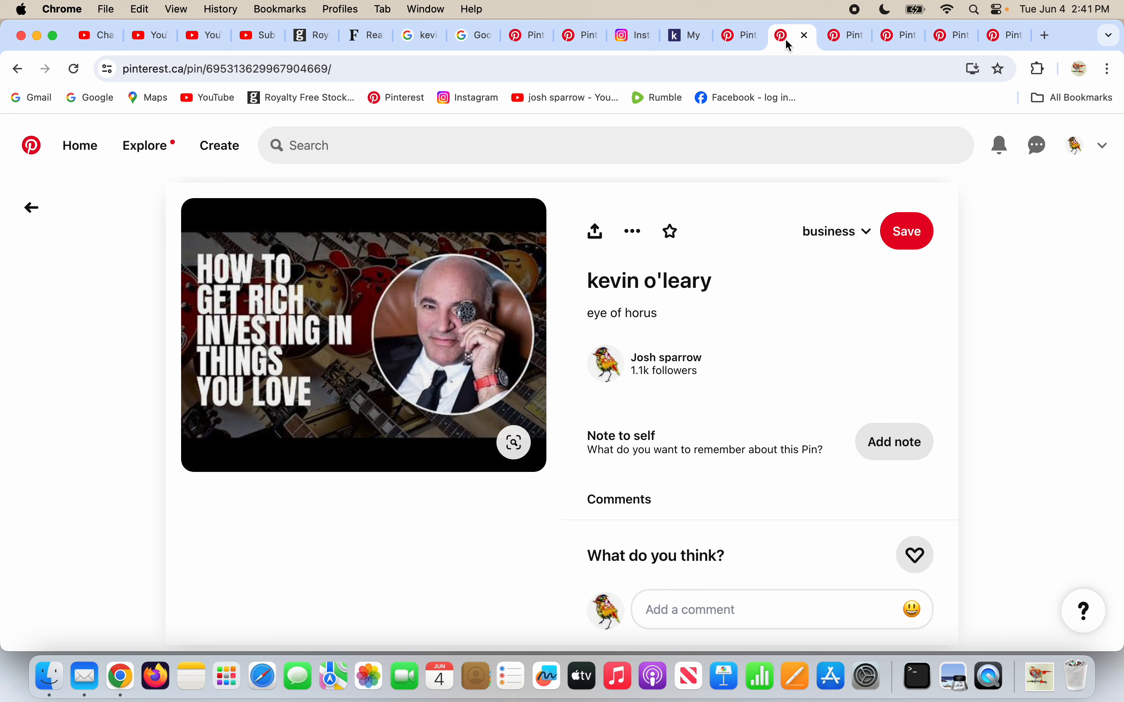
pyautogui.moveTo(463, 320)
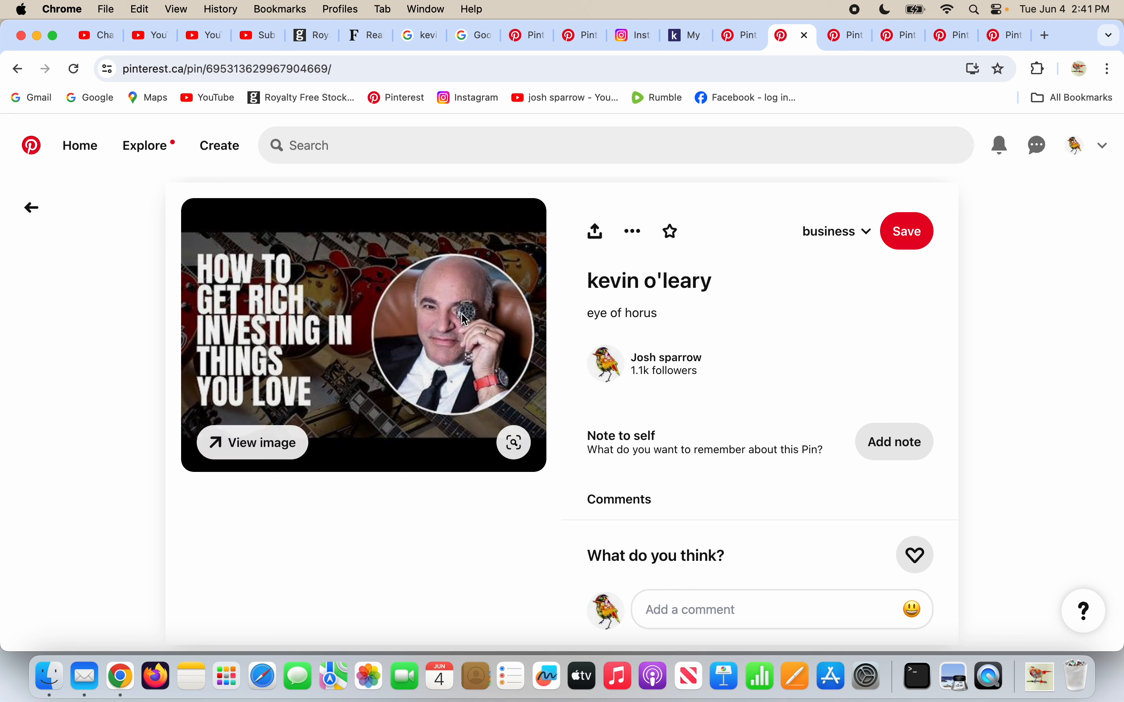
pyautogui.moveTo(458, 315)
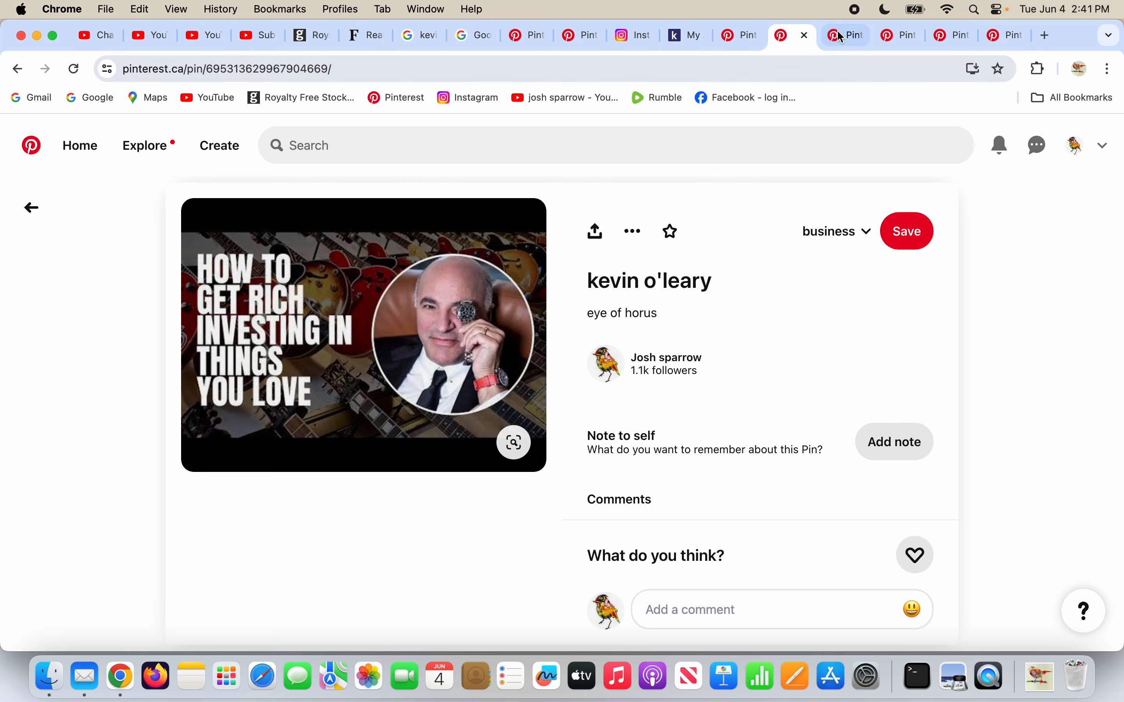
pyautogui.click(844, 36)
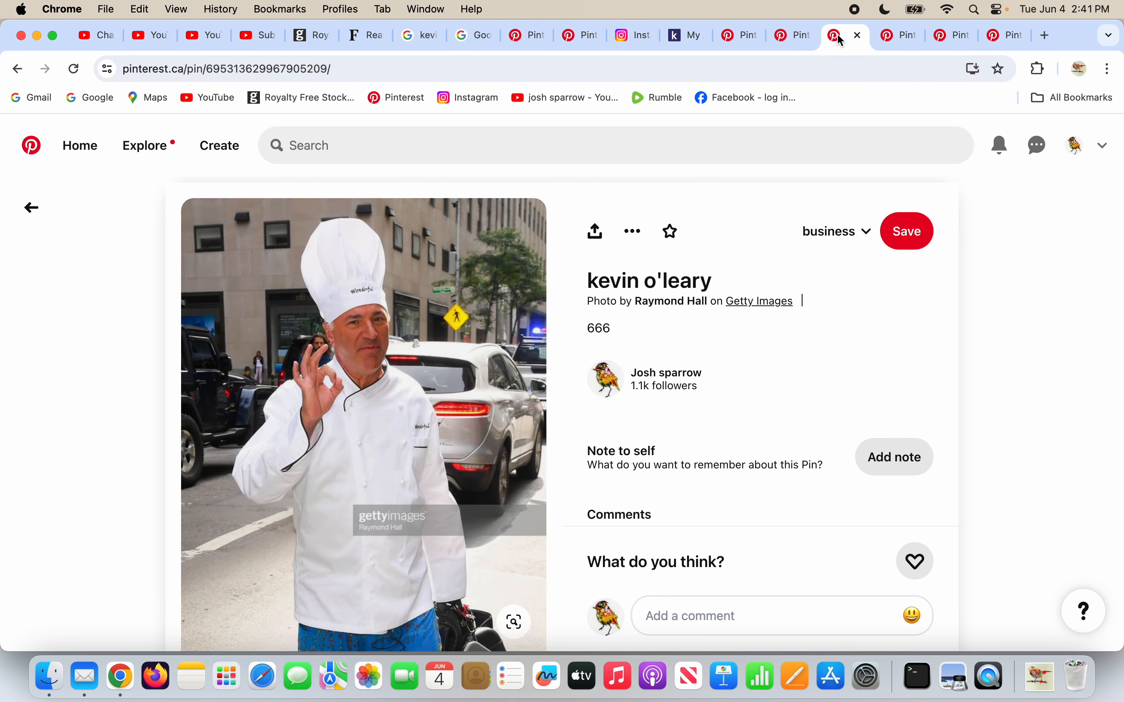